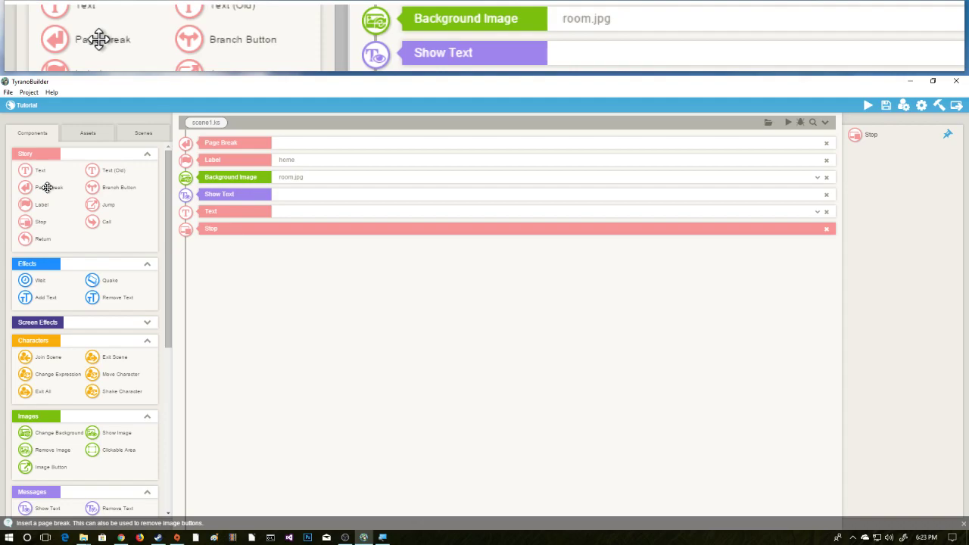
pyautogui.moveTo(74, 191)
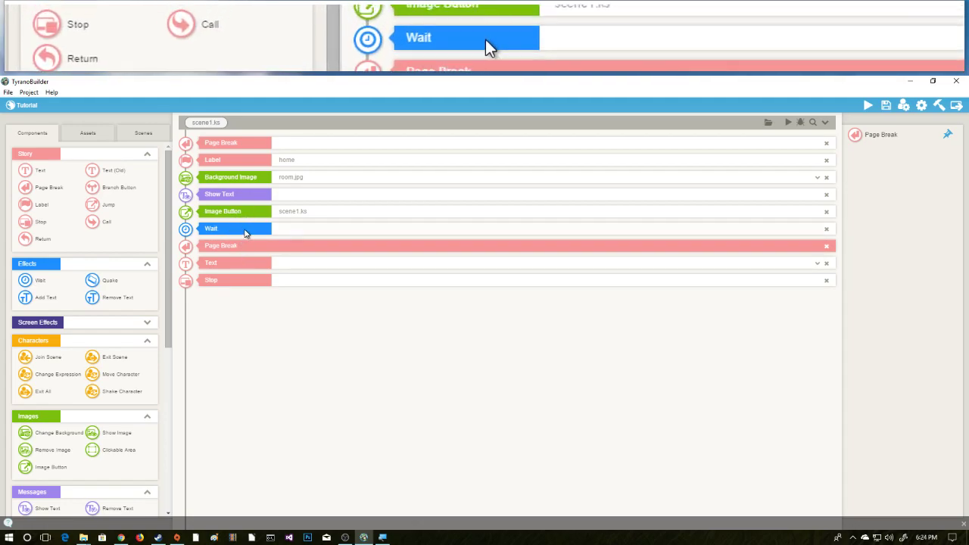
# Set the Wait node's duration to 1000 milliseconds.
pyautogui.click(236, 229)
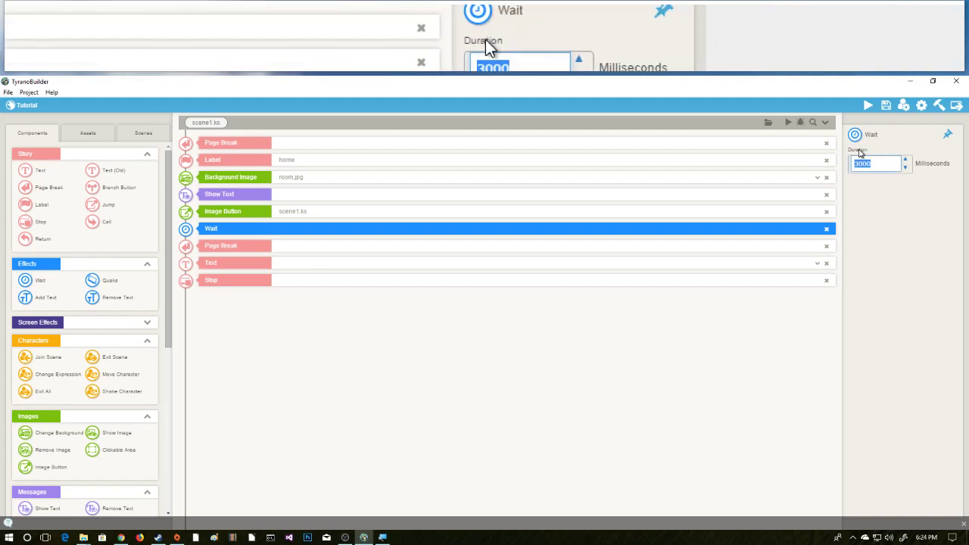
pyautogui.write('1000')
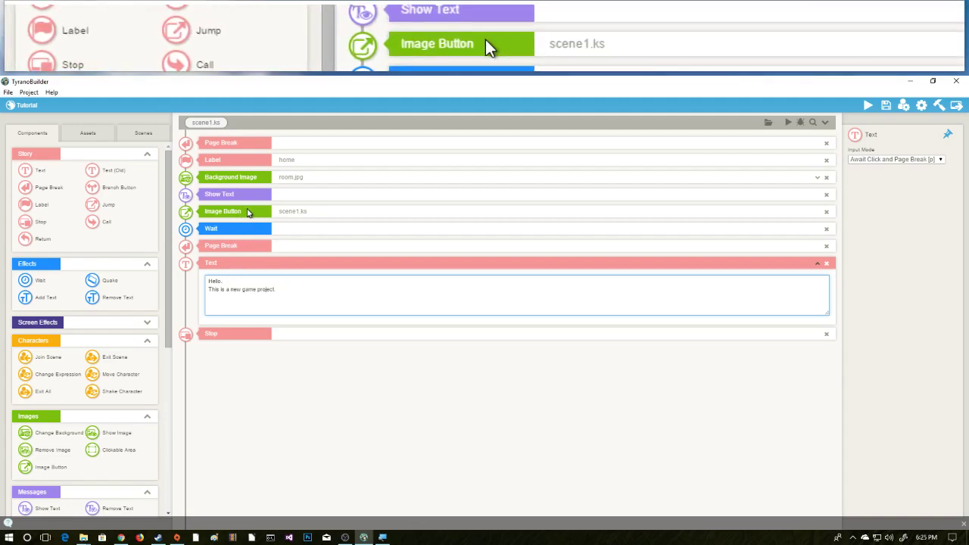
# Select the Image Button node to delete it from the scene script.
pyautogui.click(223, 212)
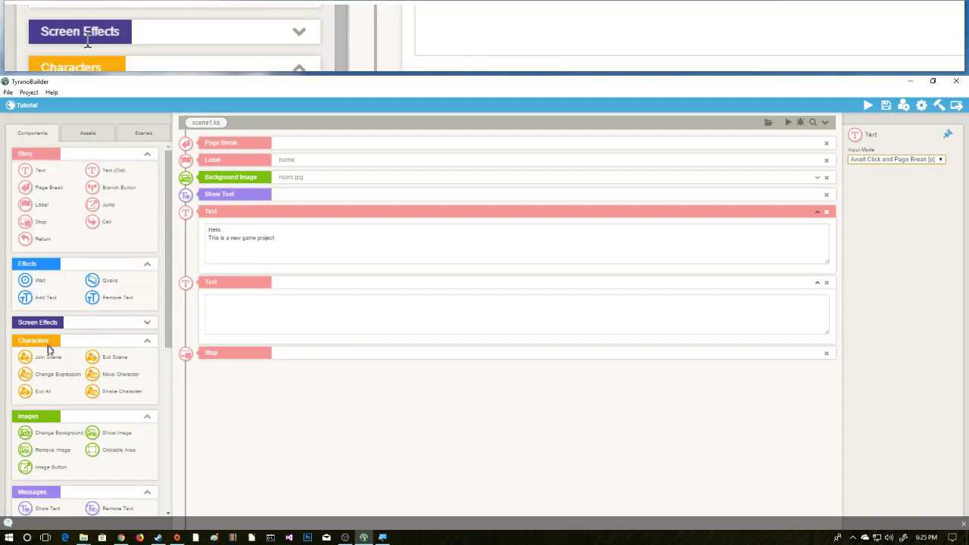
# Show the Background Image node's classroom picture, 1000 ms duration and crossfade settings.
pyautogui.scroll(-3)
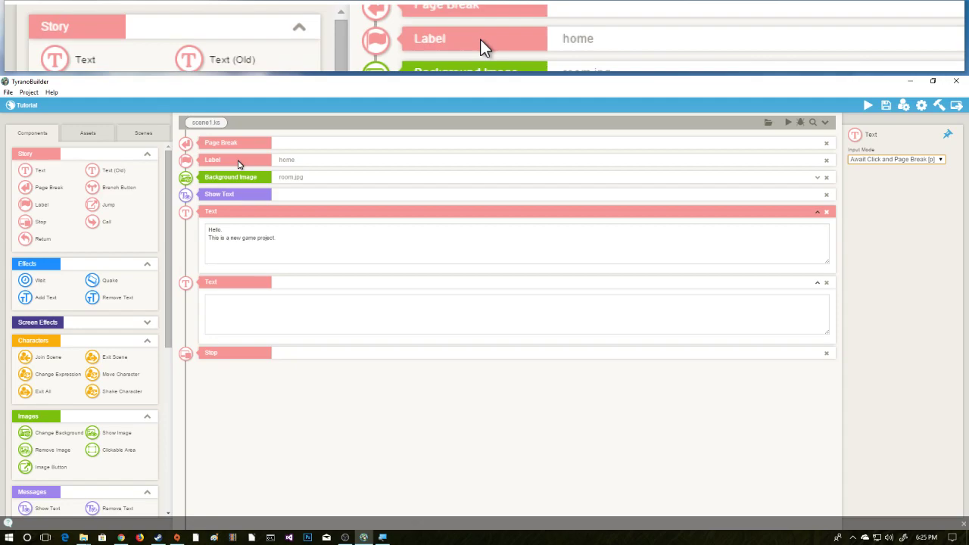
pyautogui.click(230, 176)
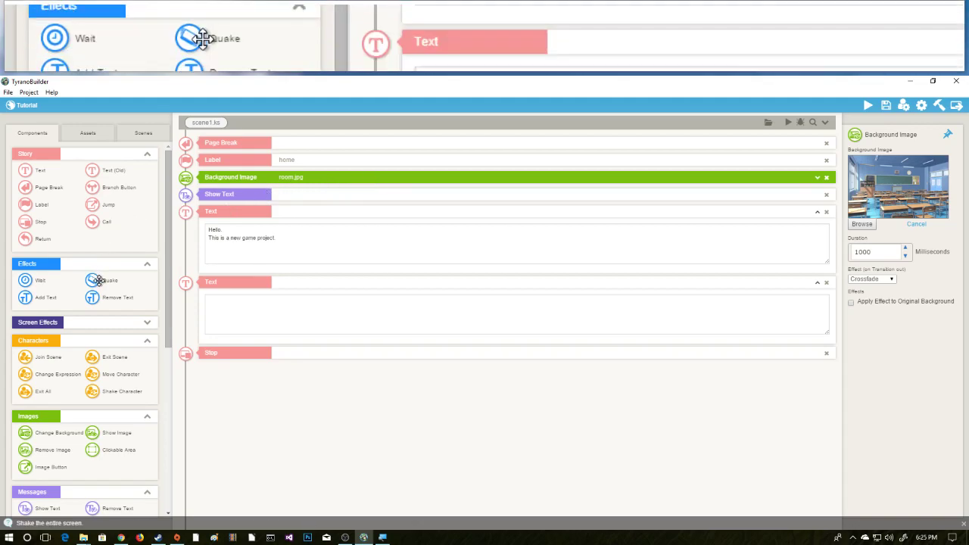
pyautogui.scroll(-3)
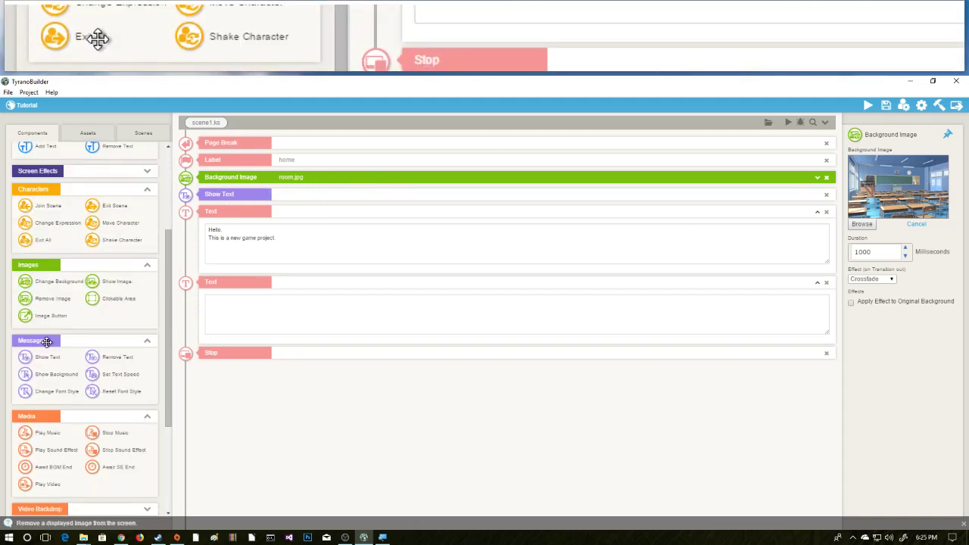
pyautogui.scroll(-3)
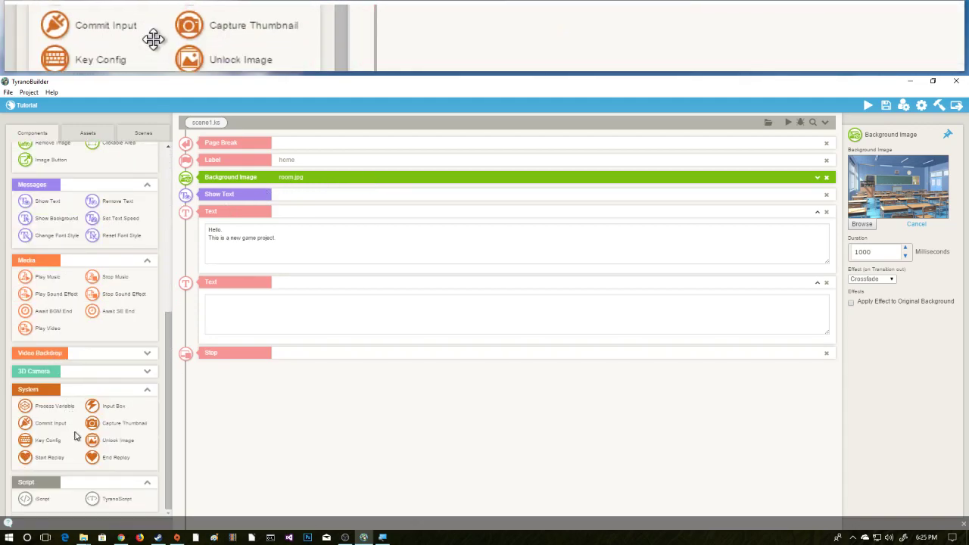